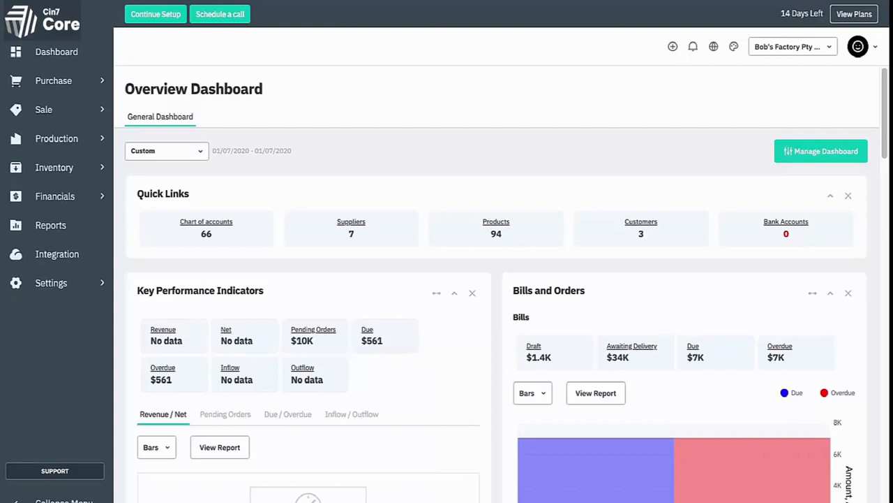
Step: Reveal the Demo Company (AU) Xero organisation selector in the top bar
click(51, 283)
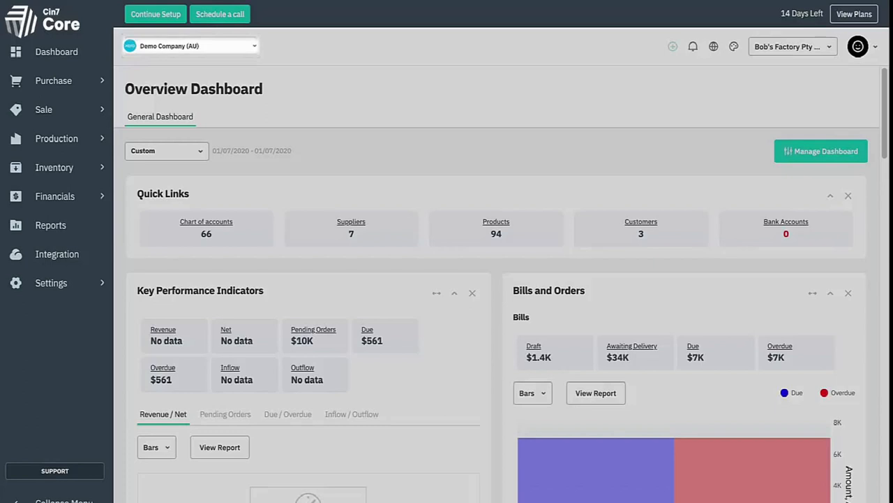
Step: View and dismiss the Xero sync summary, then show the Create New quick-add list
click(190, 46)
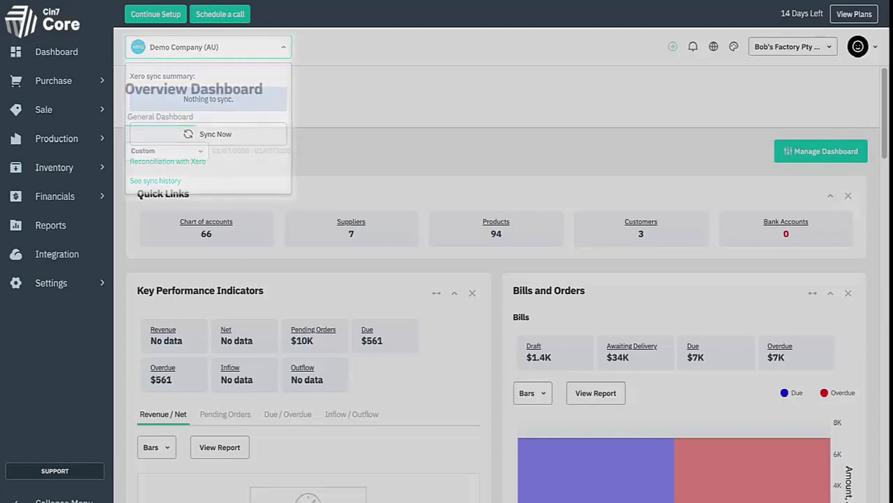
click(673, 46)
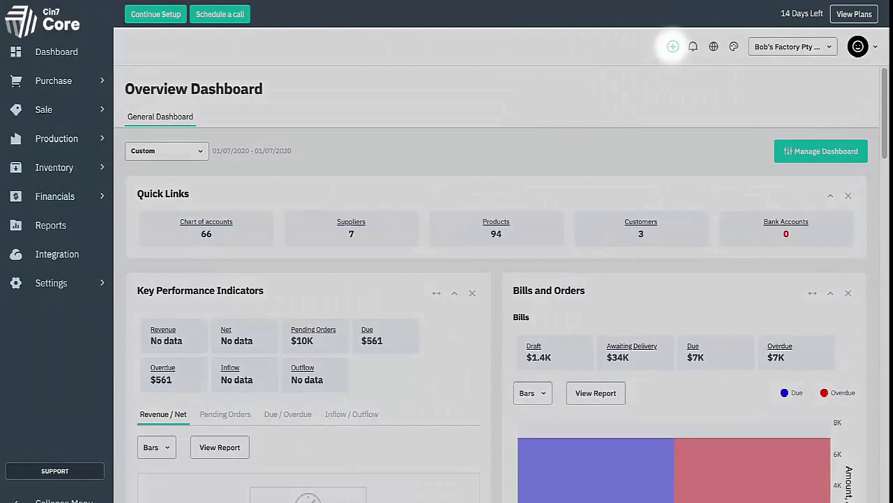
click(672, 46)
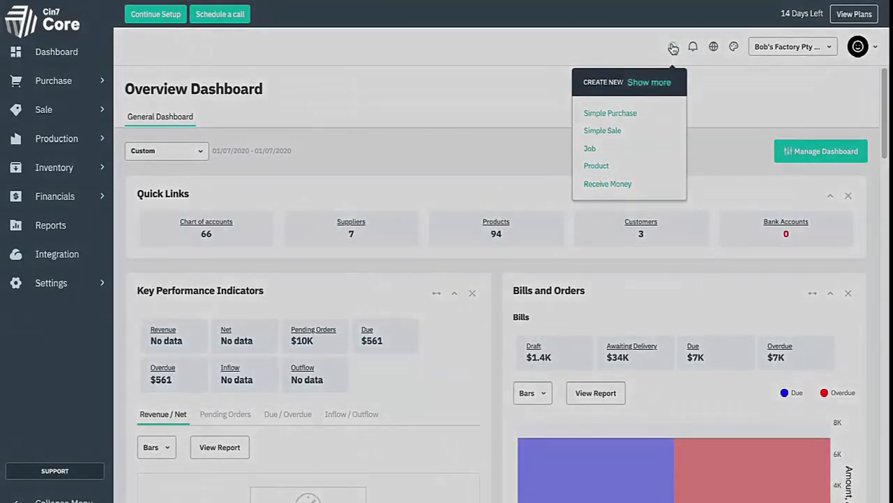
Step: Dismiss the quick-create list and bring up the Customize appearance panel
click(672, 46)
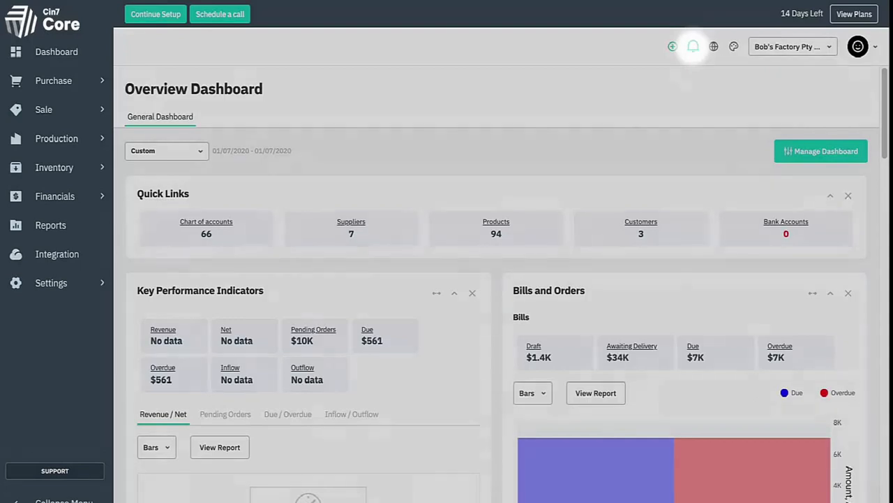
mouse_move(713, 46)
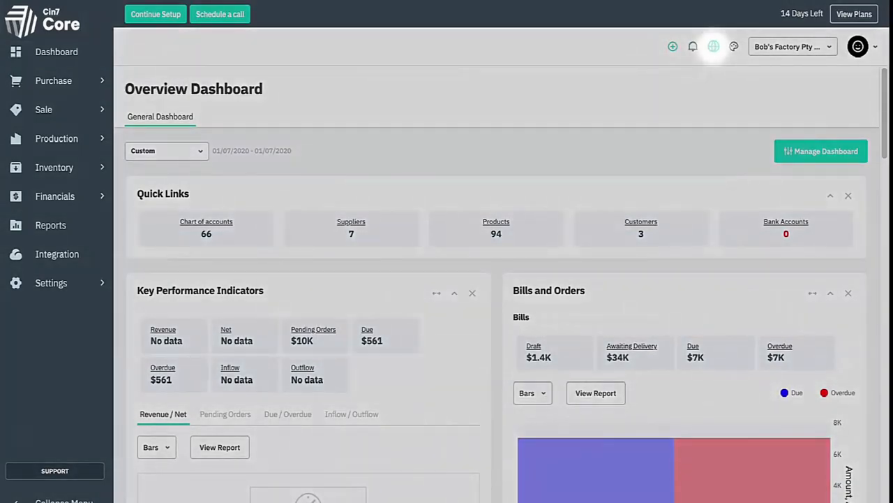
click(713, 47)
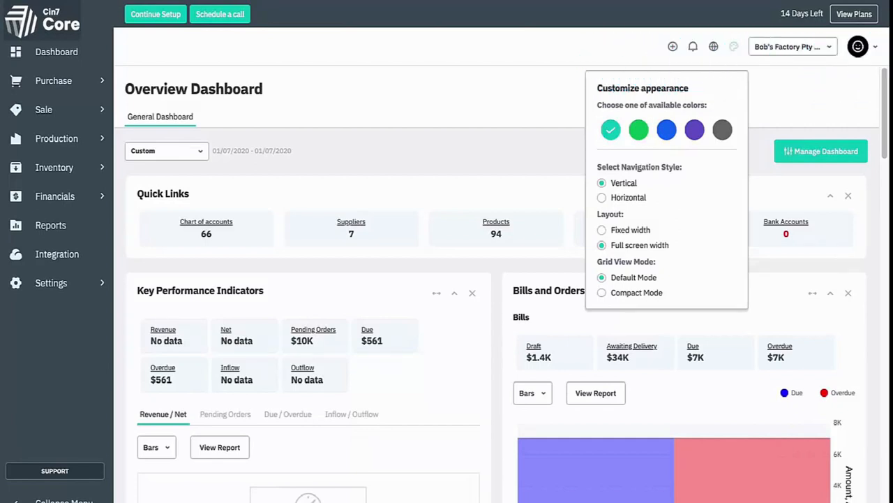
Step: Dismiss the Customize appearance panel to expose the Purchase-to-Settings navigation menu
click(857, 46)
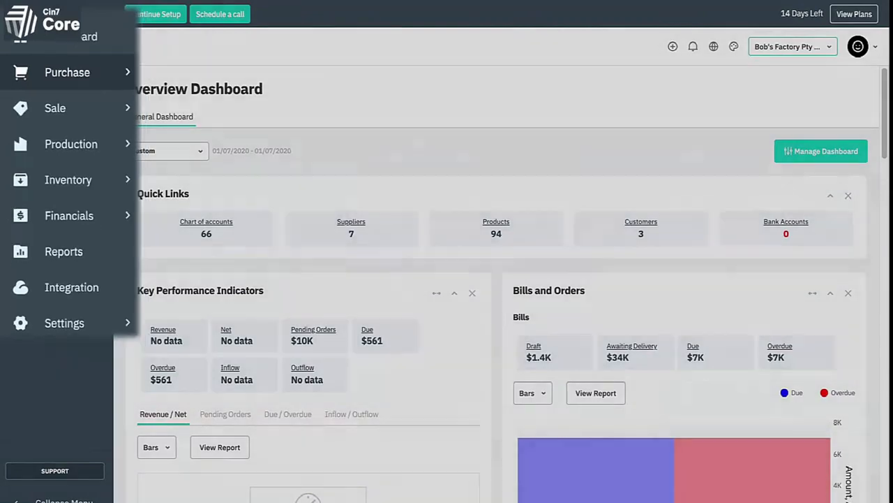
Step: Bring up the SUPPORT help panel with help search, suggested articles and Support Request
click(67, 72)
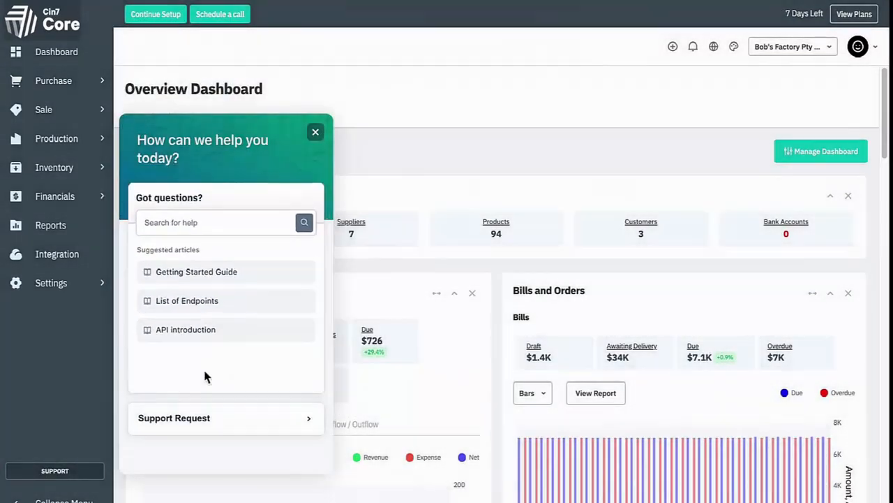
Step: Start a Support Request, then close the support panel
click(174, 417)
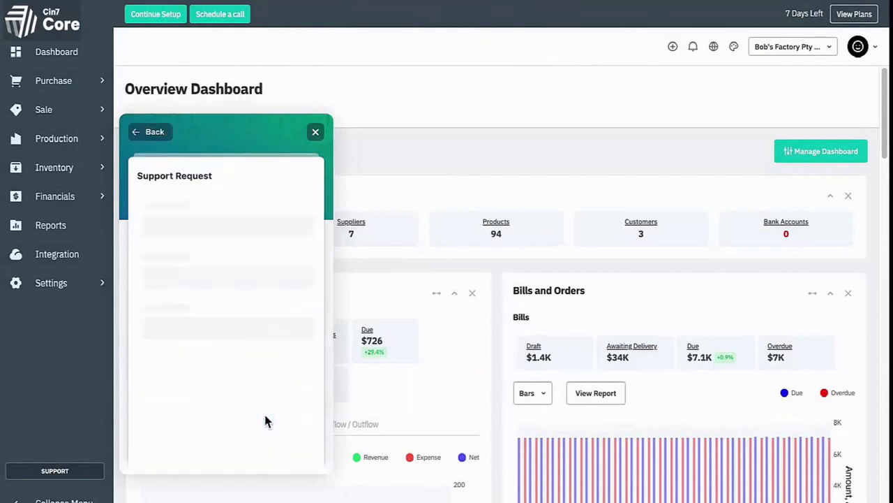
click(314, 132)
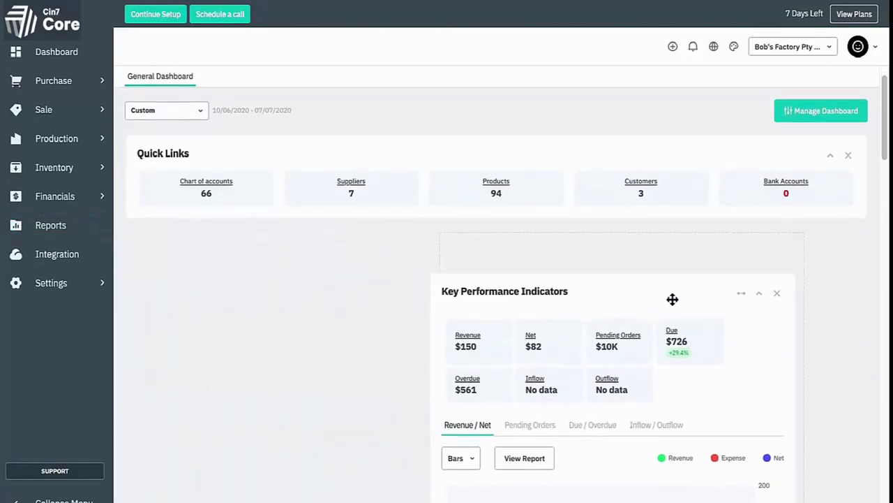
Step: Scroll down through the dashboard widgets and back up to the top
scroll(down, 3)
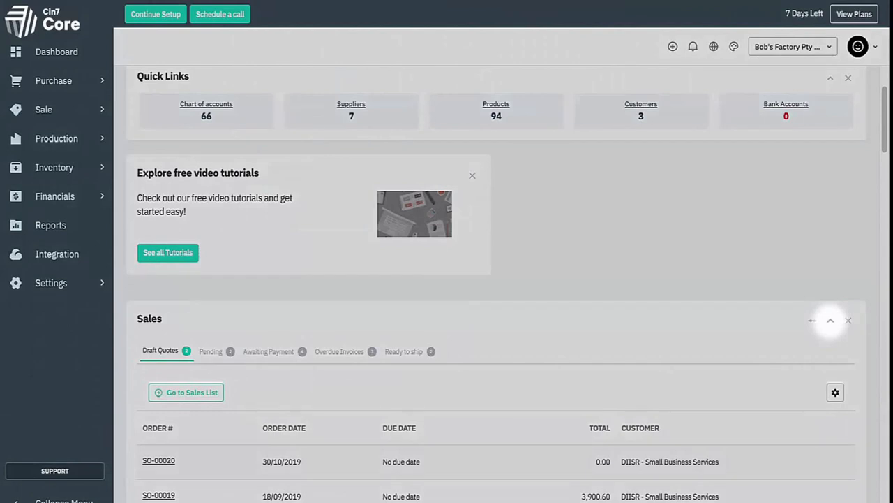
mouse_move(729, 292)
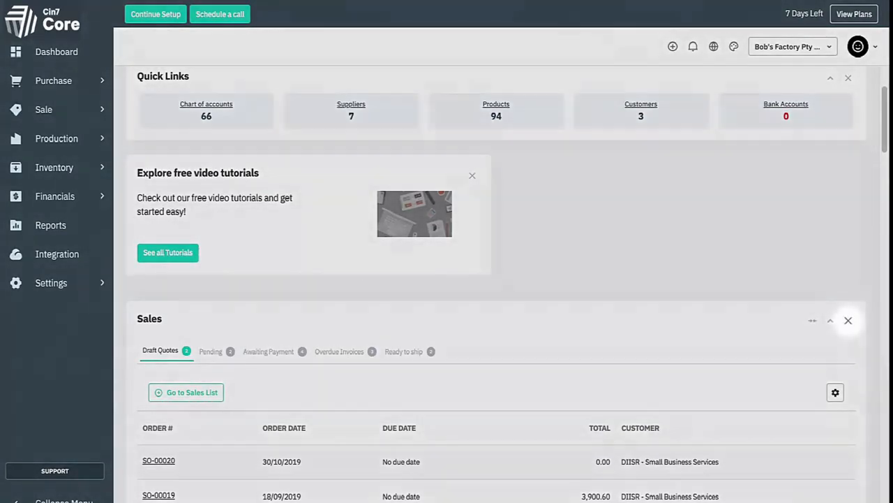
scroll(up, 3)
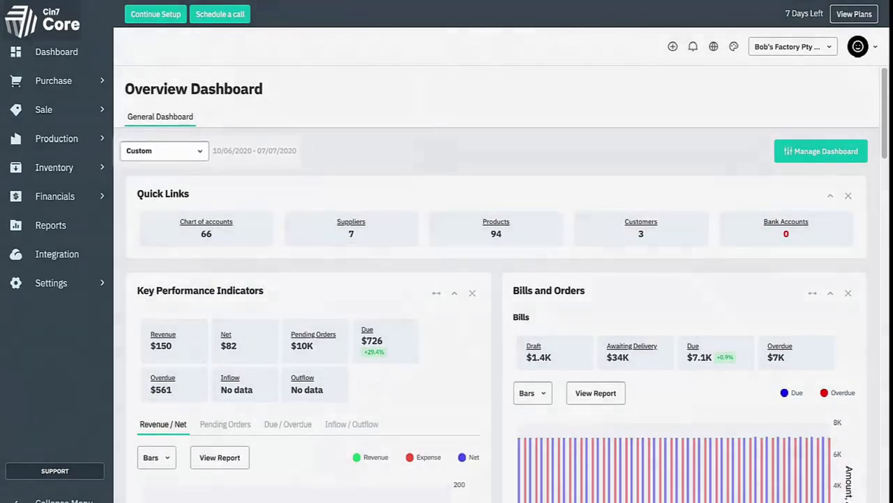
Step: Set the dashboard date range to 01/06/2020–11/07/2020, compared to the previous period
click(164, 151)
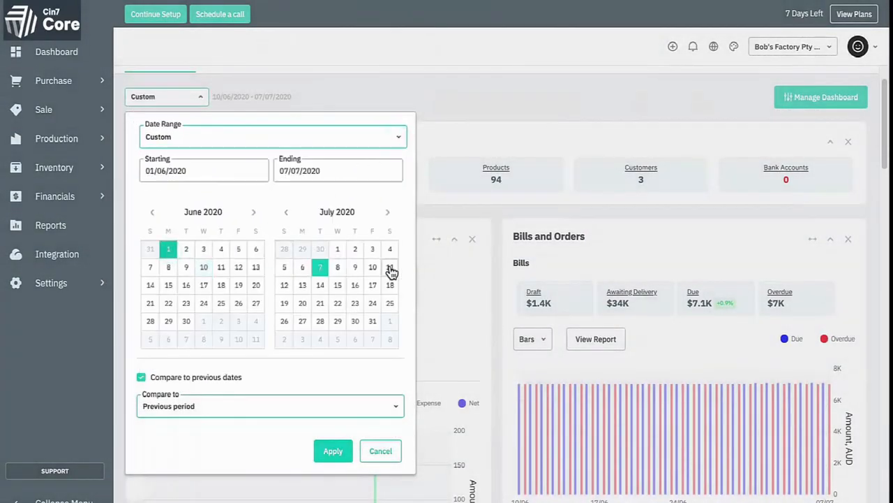
click(390, 266)
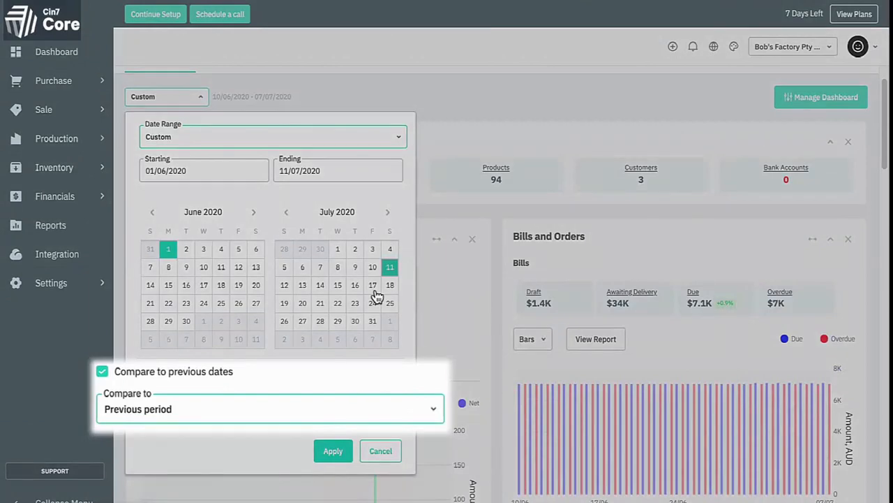
click(333, 450)
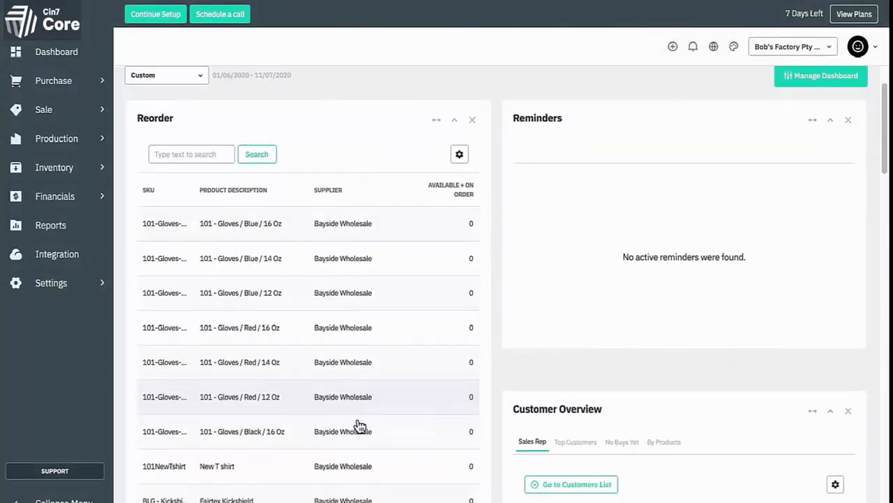
Step: Browse the Top Customers and No Buys Yet tabs, then plot Bills and Orders as points
click(576, 278)
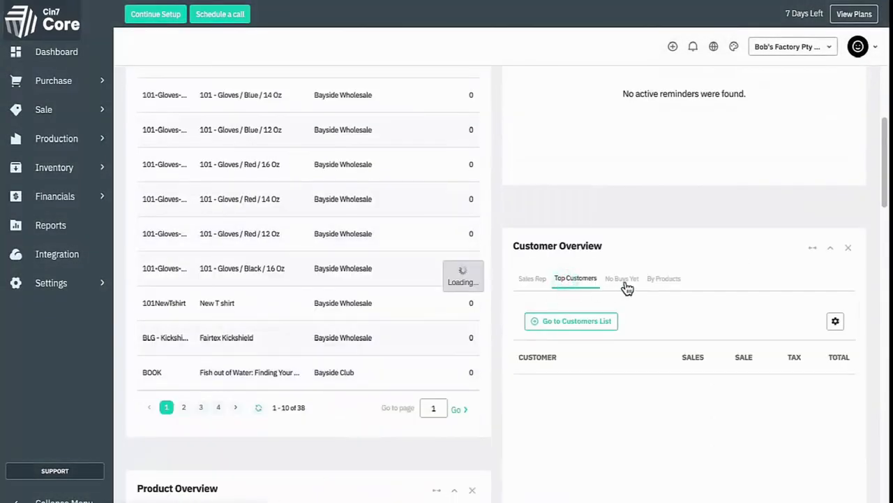
click(664, 278)
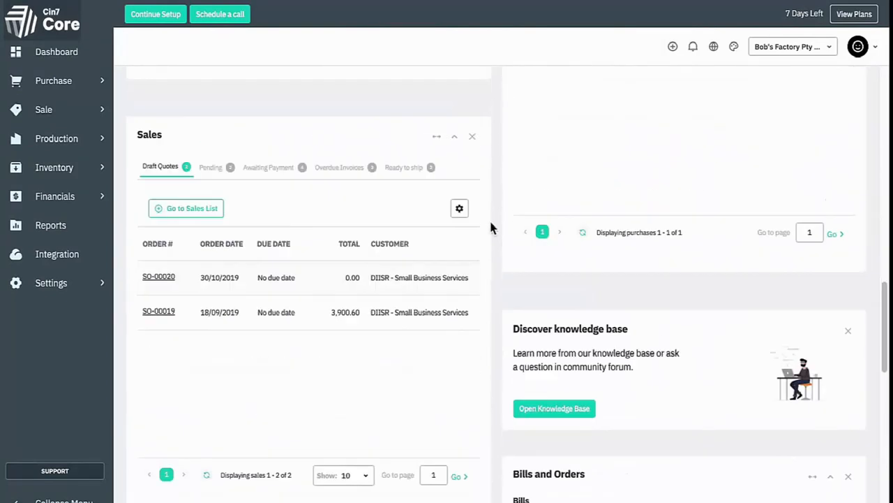
scroll(down, 3)
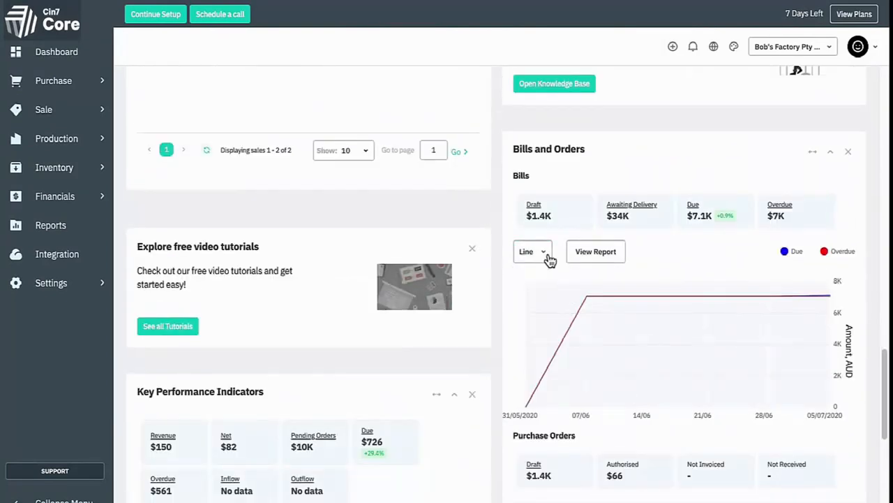
click(532, 252)
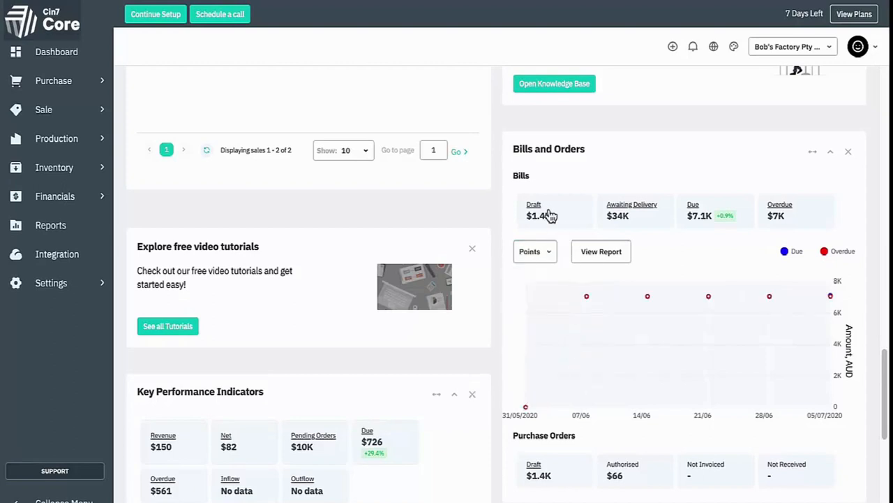